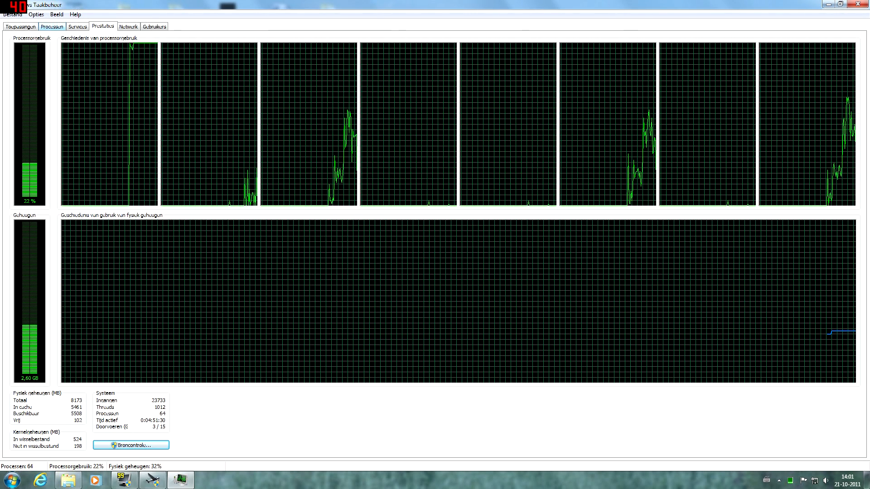
Switch from the CPU performance graphs to the Processen list of running processes
left_click(52, 26)
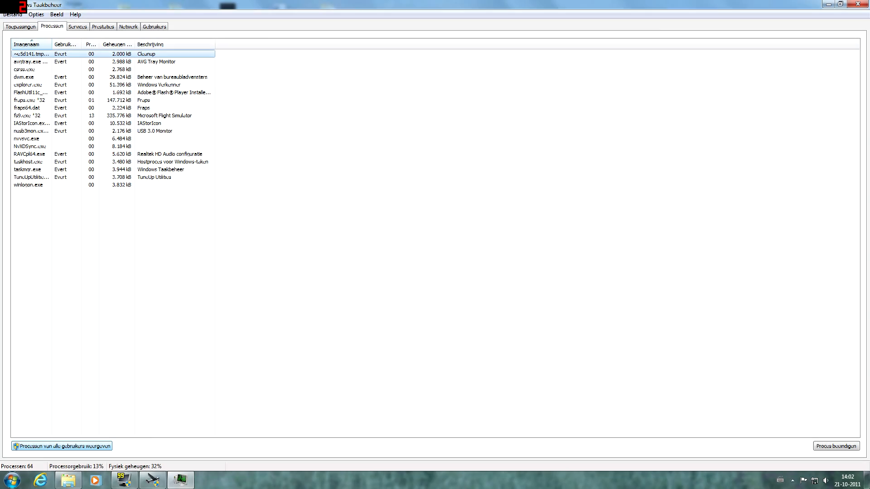
Show processes from all users and bring up the context menu for fs9.exe *32
left_click(13, 445)
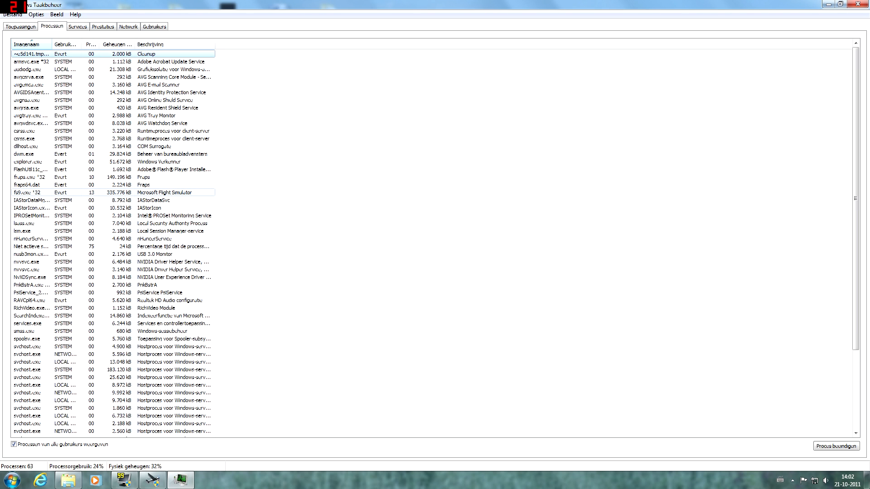
right_click(55, 193)
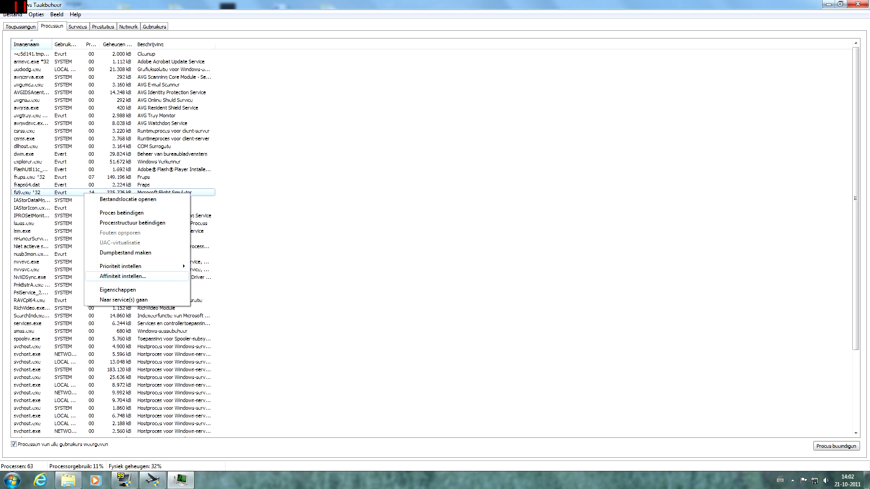
Limit fs9.exe's affinity to Processor 0 only, then view the per-core CPU graphs
left_click(121, 277)
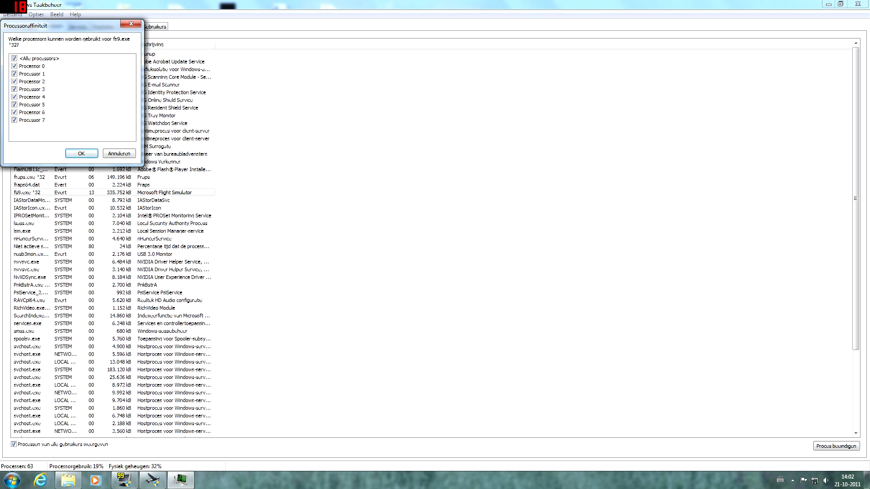
left_click(14, 59)
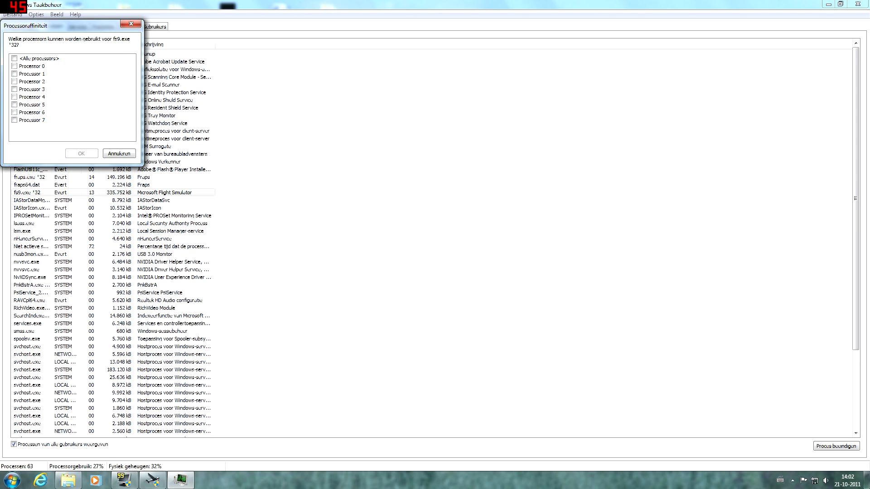
left_click(20, 67)
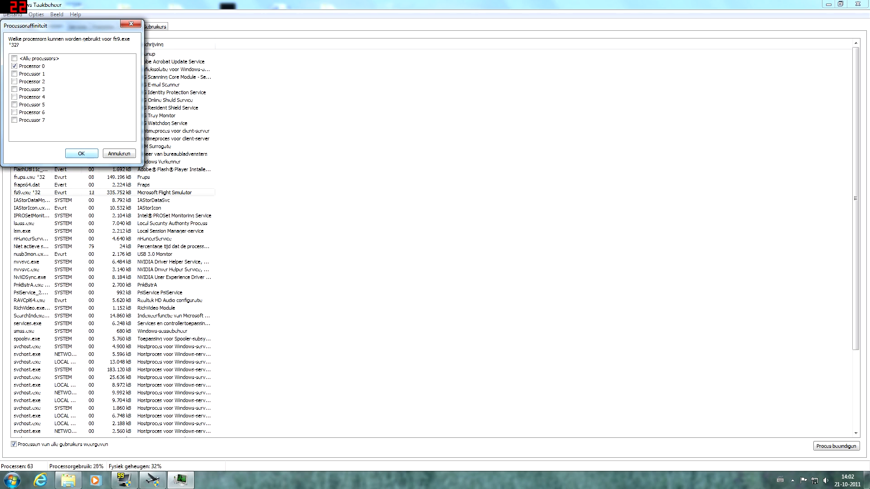
left_click(81, 153)
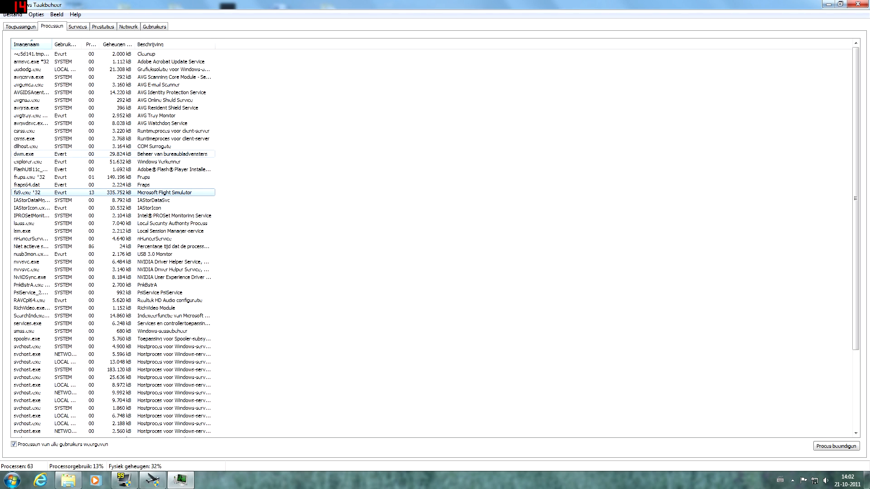
left_click(103, 26)
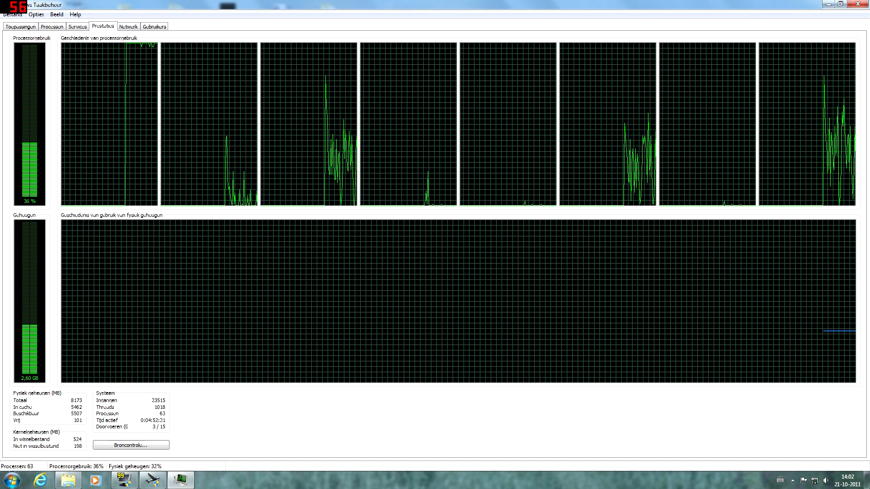
Move fs9.exe's affinity from Processor 0 to Processor 1, then view the per-core graphs
left_click(52, 26)
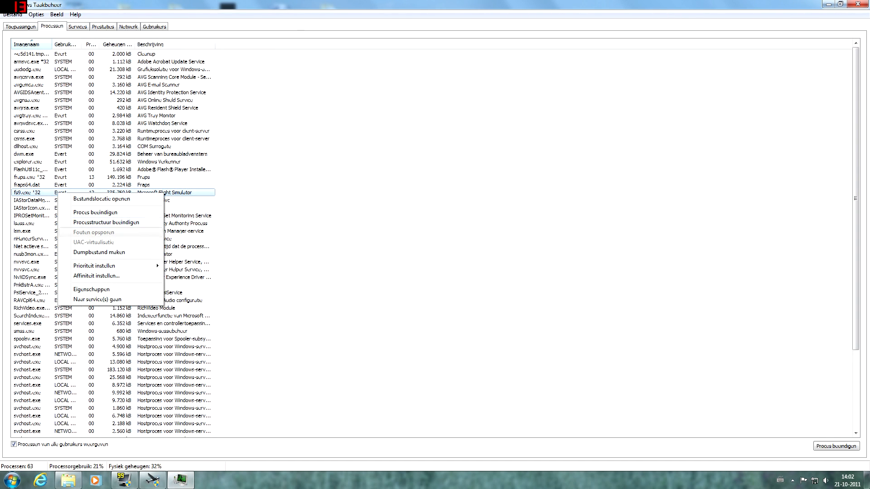
left_click(97, 276)
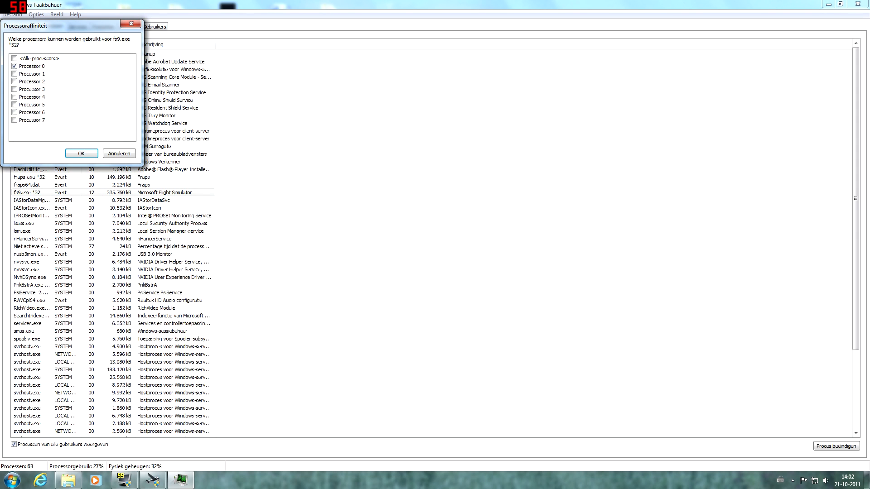
left_click(21, 74)
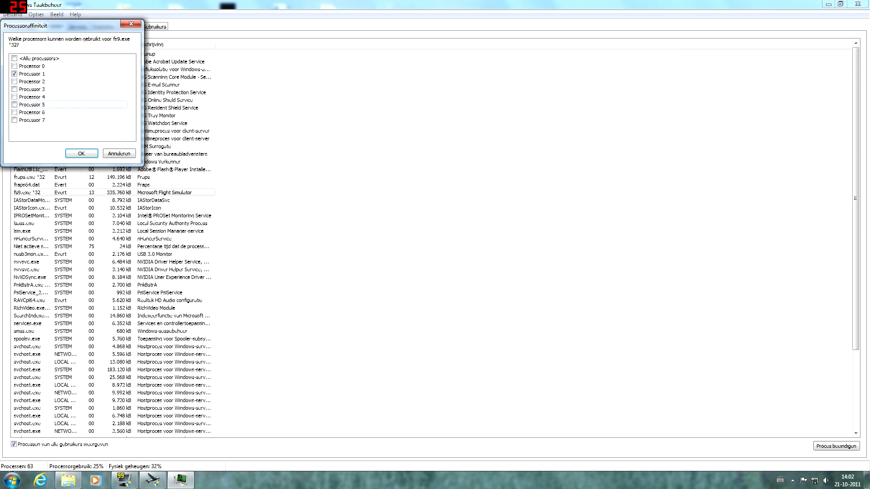
left_click(81, 153)
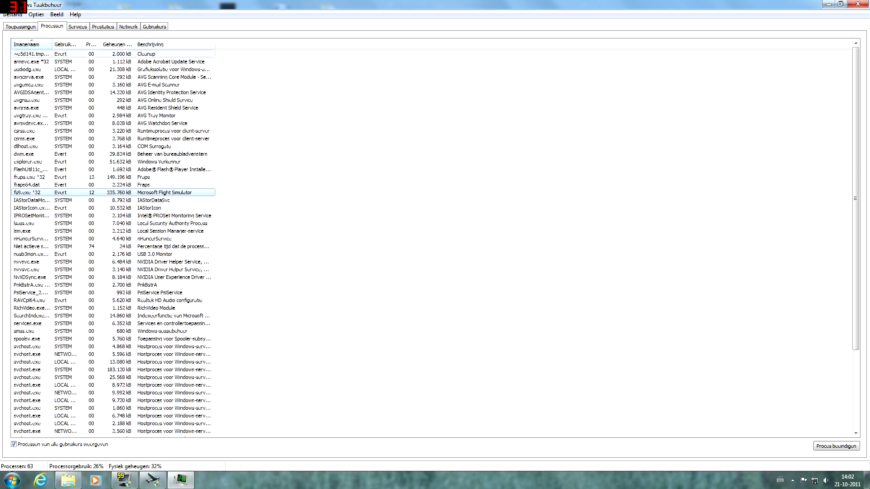
left_click(102, 27)
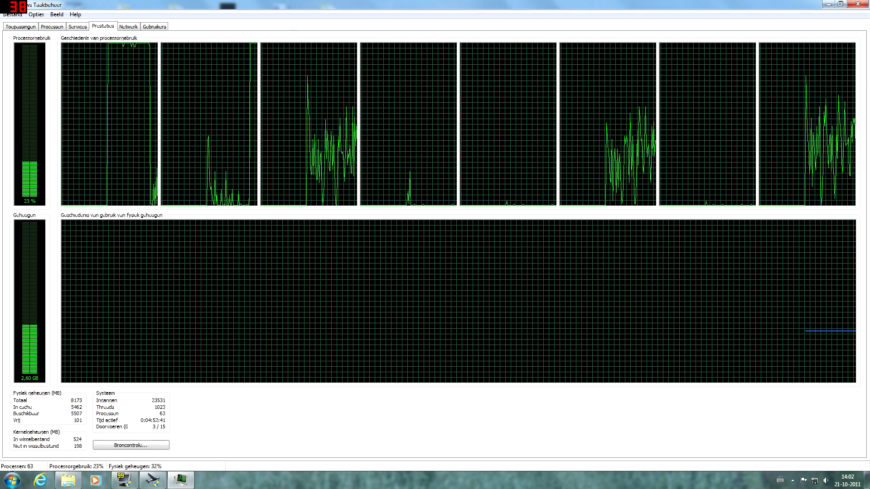
Reopen fs9.exe's affinity settings and restrict it to Processors 5 and 6
left_click(51, 26)
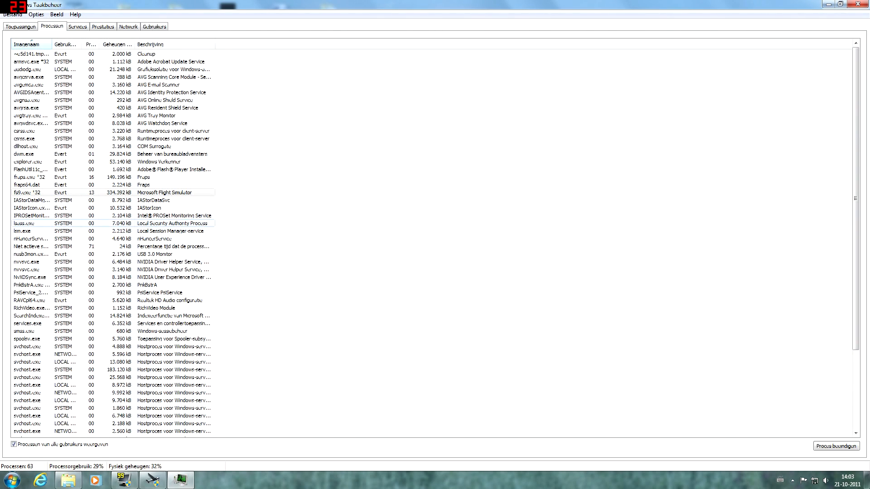
right_click(161, 192)
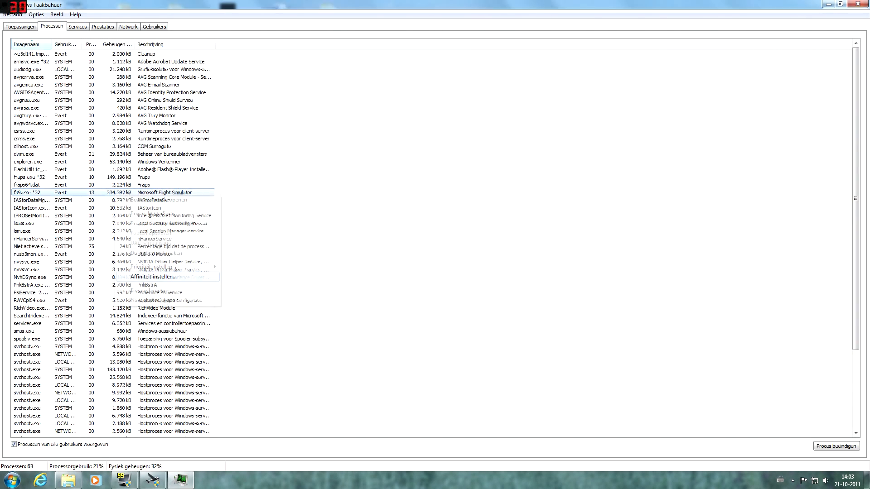
left_click(152, 277)
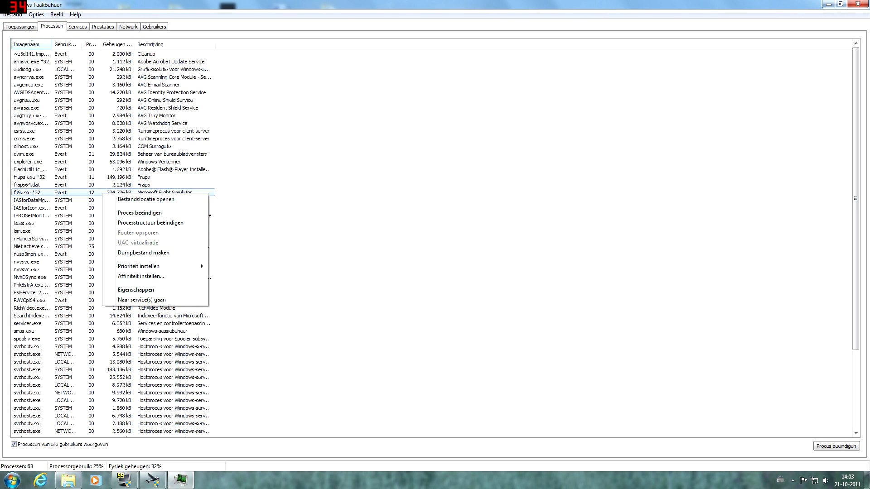
left_click(141, 276)
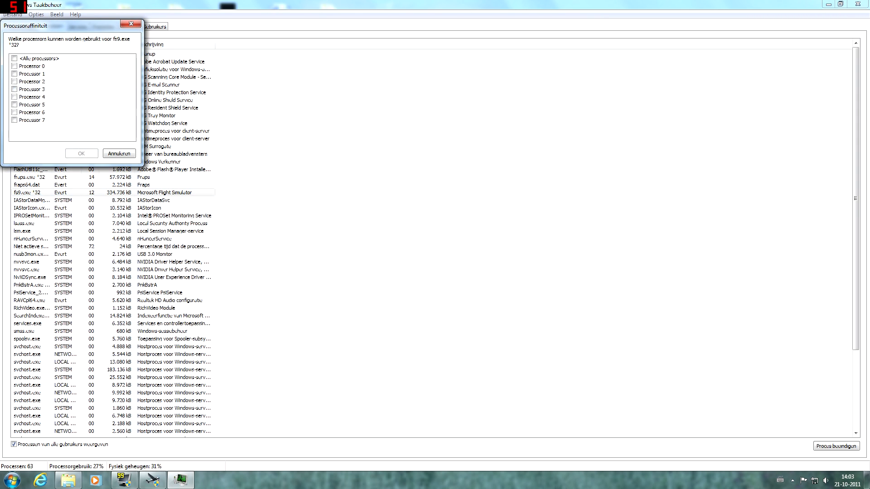
left_click(22, 97)
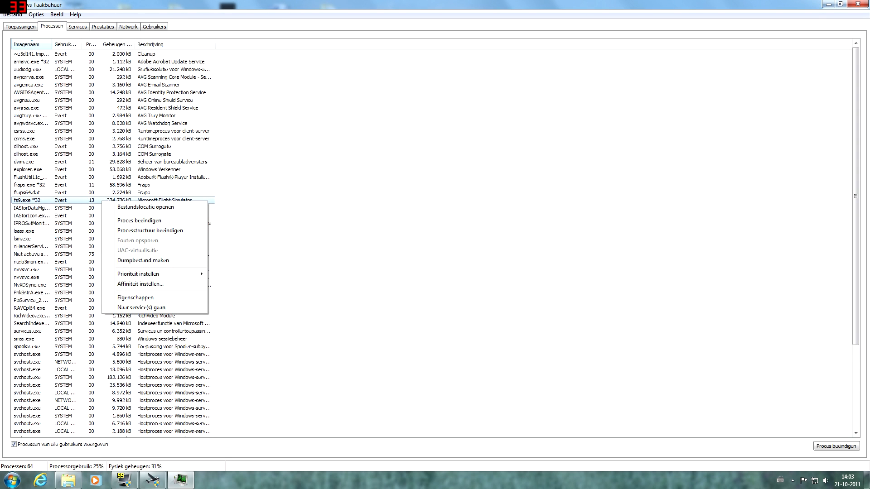
left_click(140, 284)
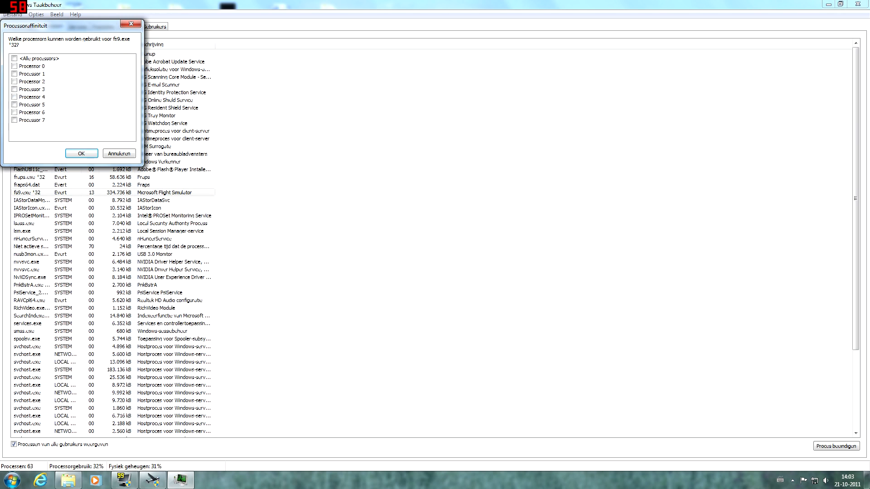
left_click(81, 153)
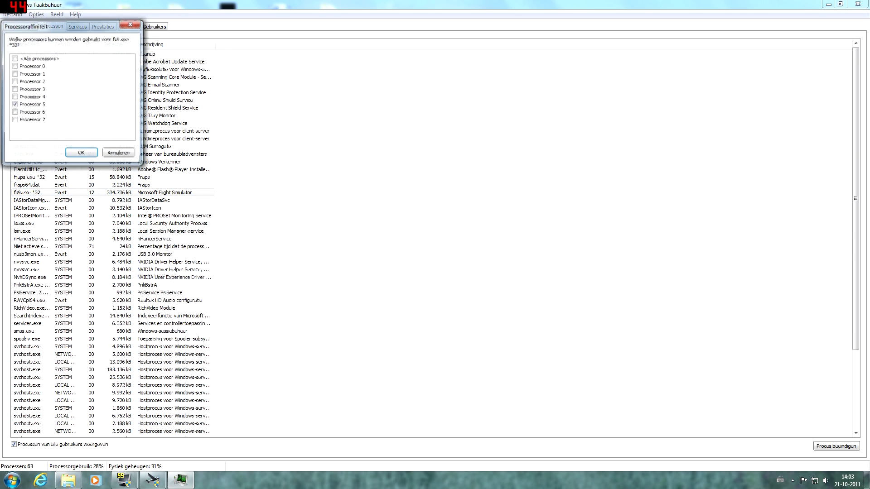
left_click(16, 112)
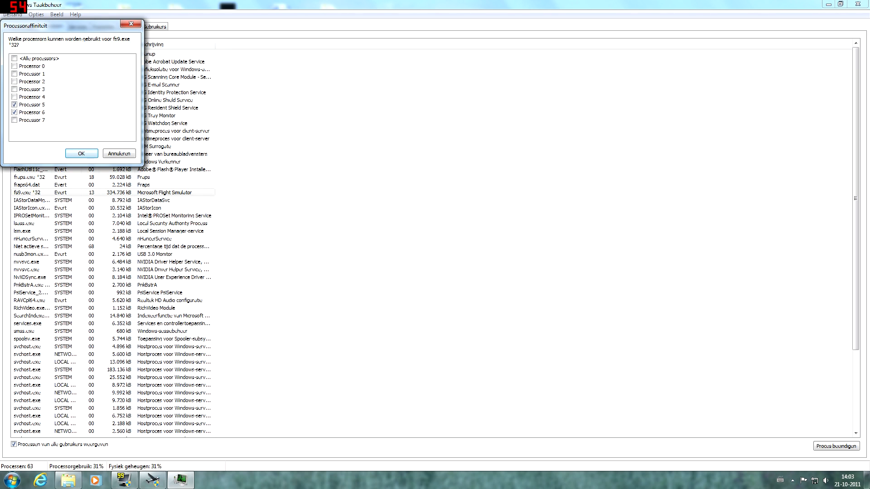
left_click(82, 153)
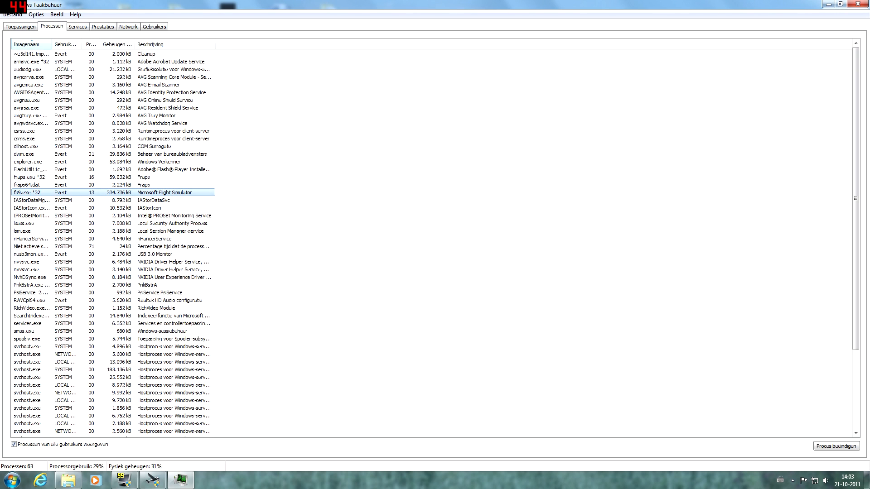
Set fs9.exe's affinity to <Alle processors> so it runs on all eight cores
right_click(164, 192)
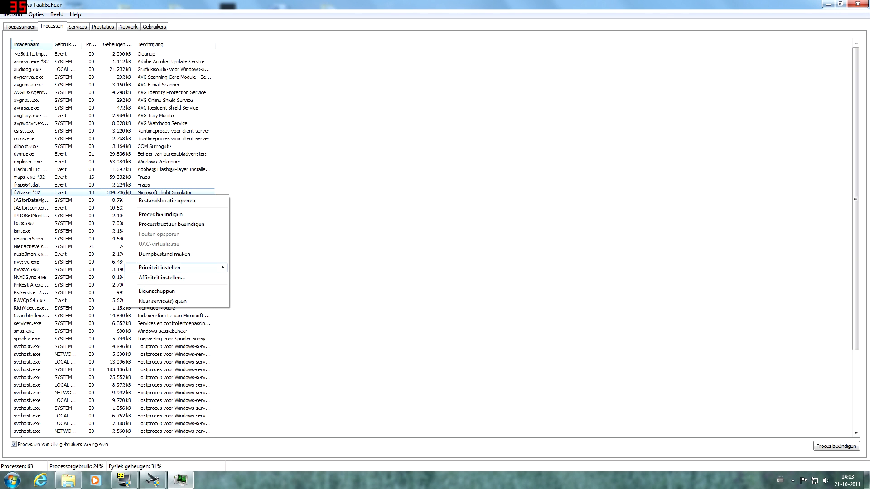
left_click(161, 277)
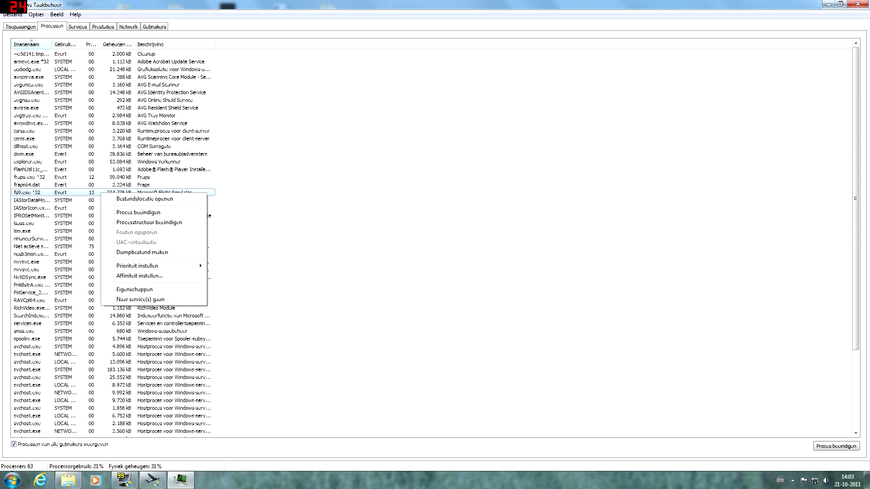
left_click(140, 276)
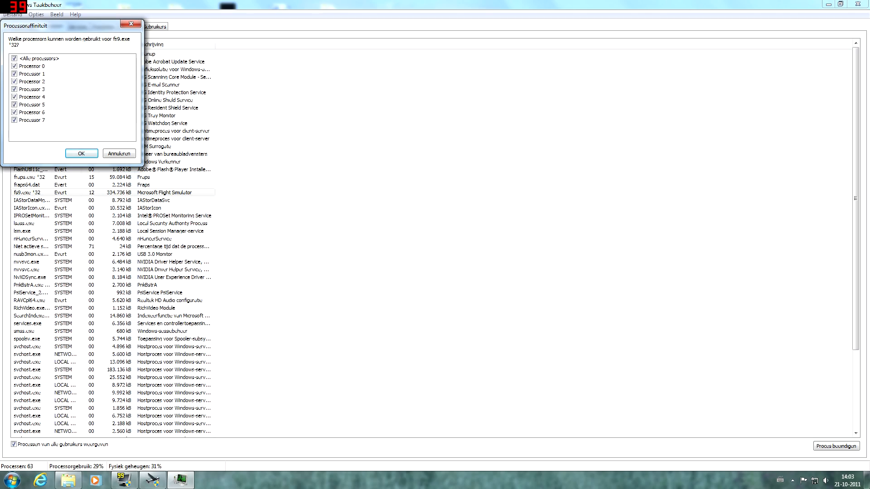
left_click(81, 154)
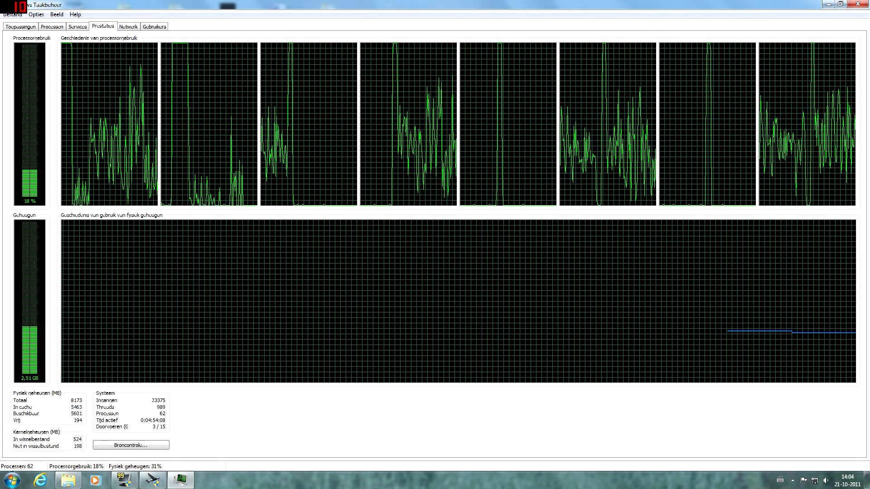
left_click(51, 26)
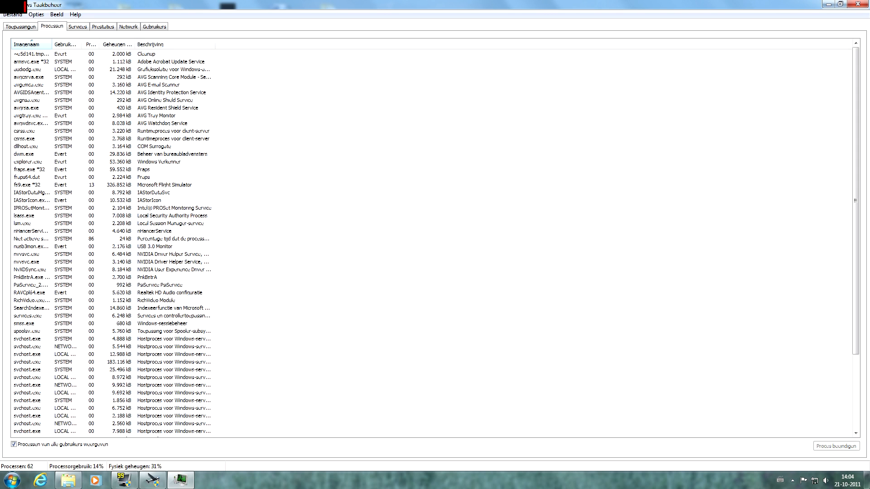
left_click(163, 185)
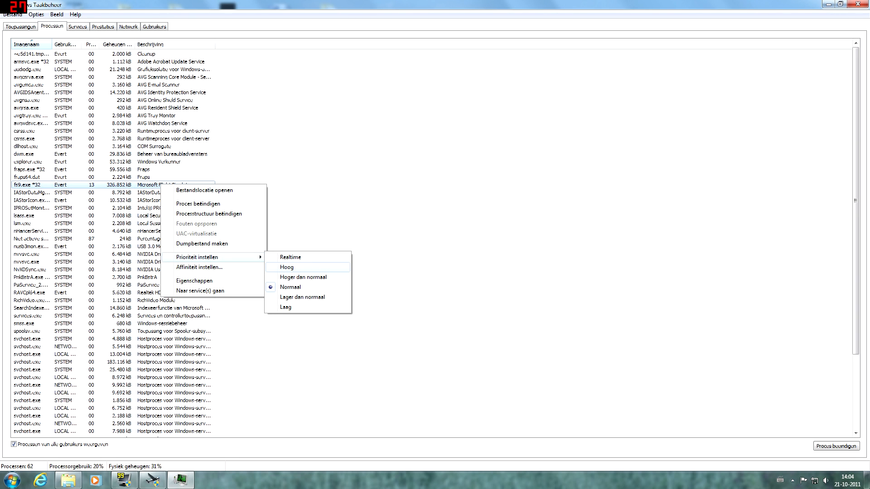
left_click(287, 267)
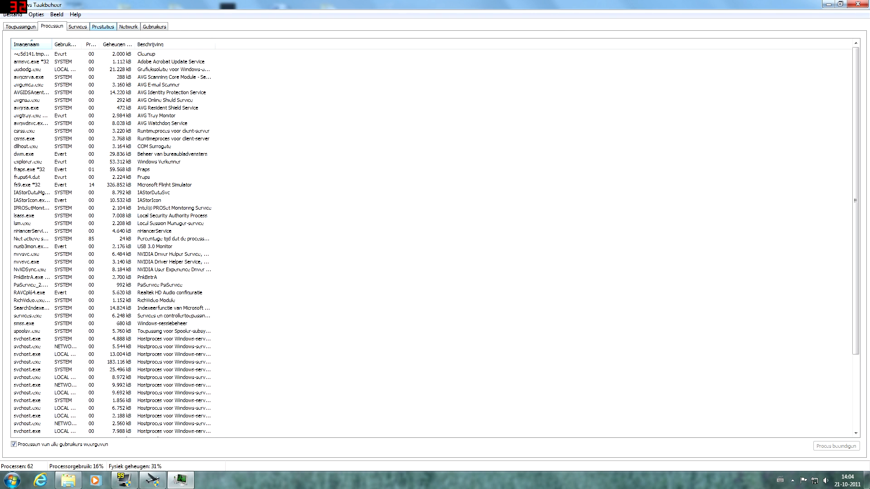
left_click(103, 26)
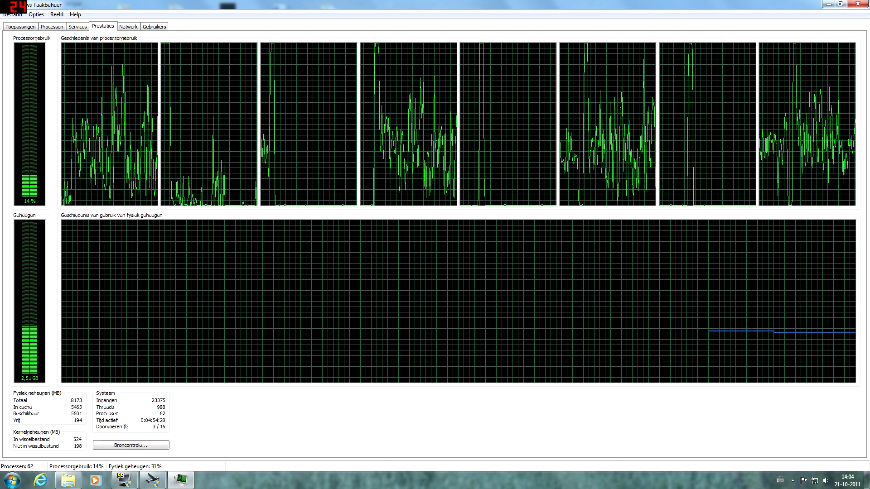